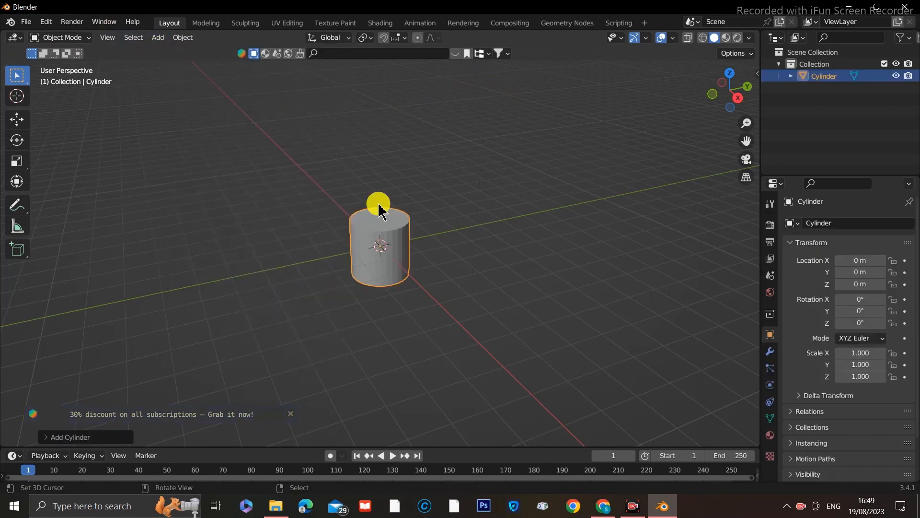
Step: Scale the cylinder thin on X/Y and tall on Z, then enter Edit Mode
key("s")
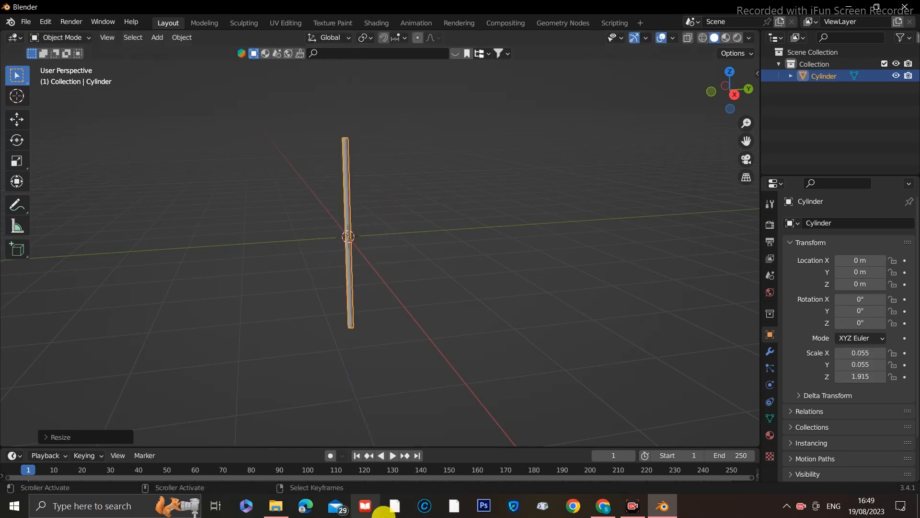
key("Tab")
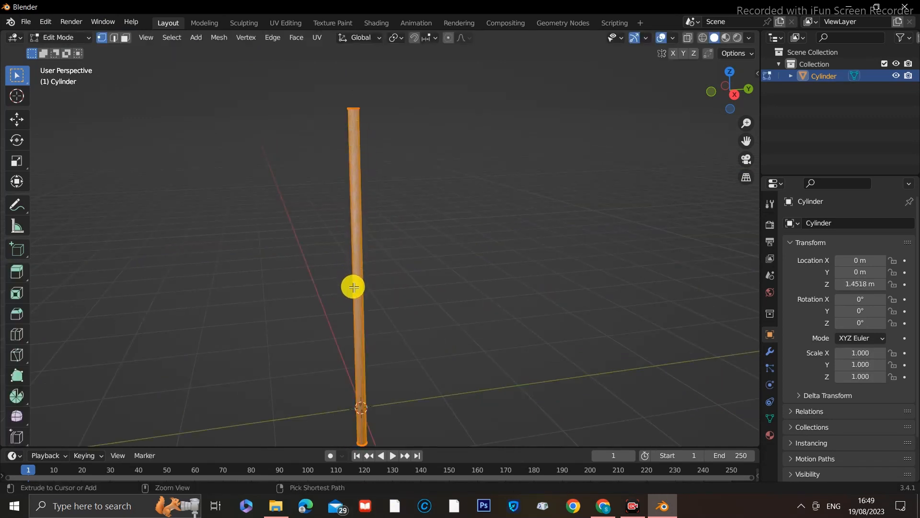
mouse_move(387, 152)
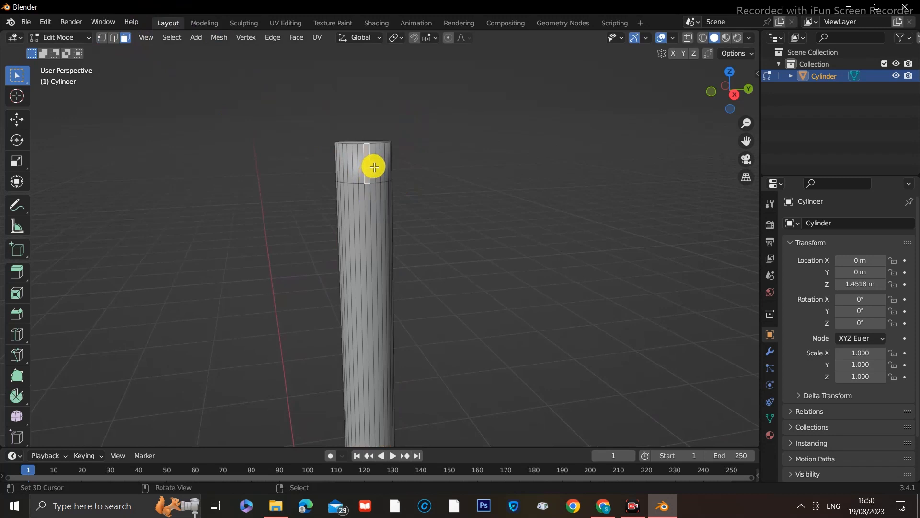
Step: Select the top face ring and push it outward into a wider cap band
left_click(373, 167)
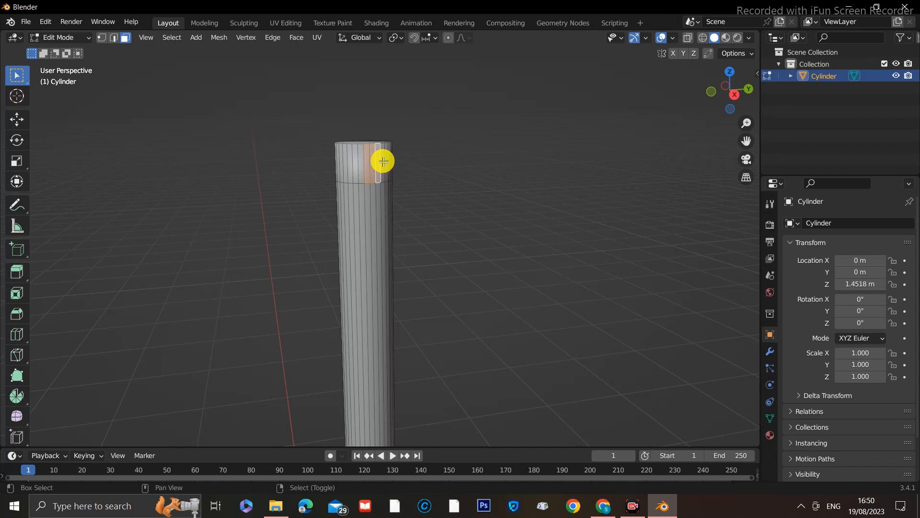
left_click_drag(382, 161, 272, 218)
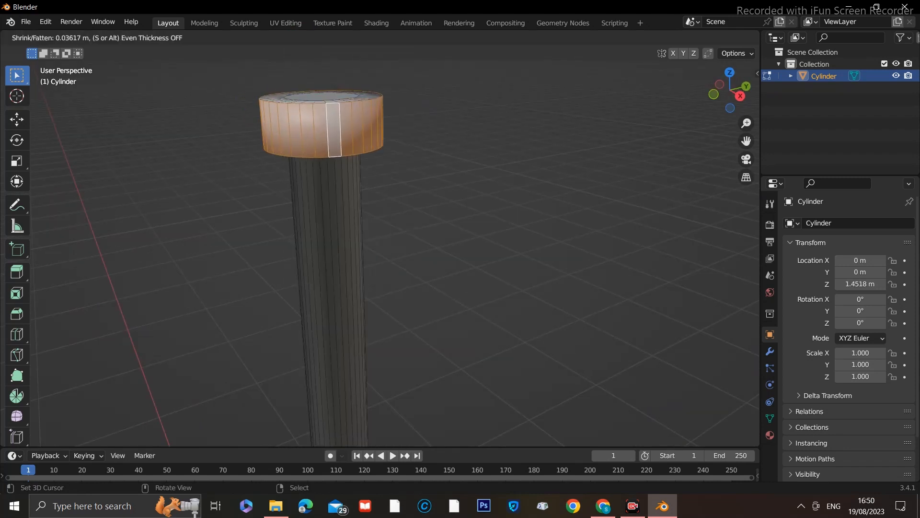
key("Tab")
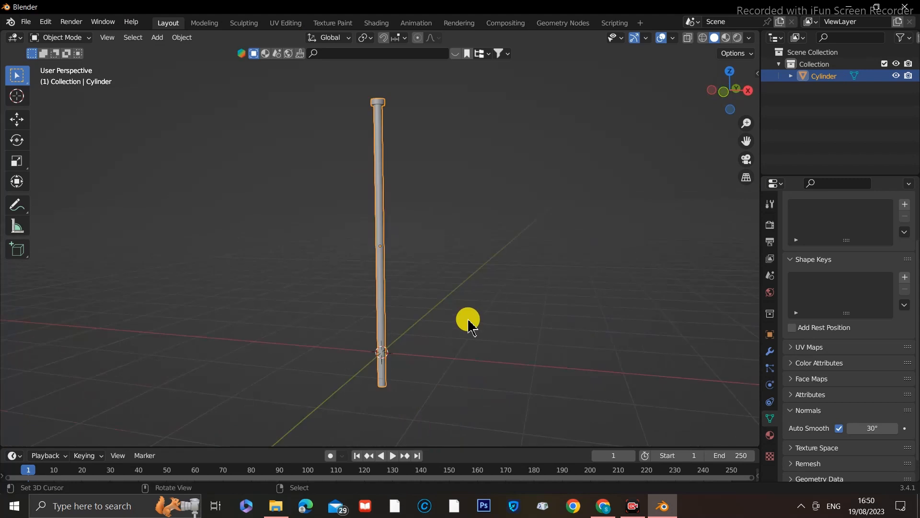
Step: Add a mesh plane to serve as the flag beside the pole top
key("Tab")
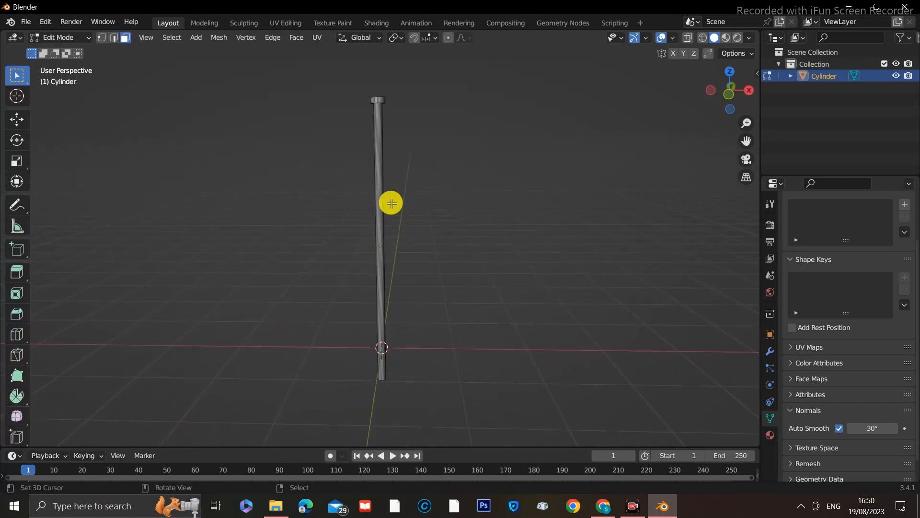
left_click(156, 37)
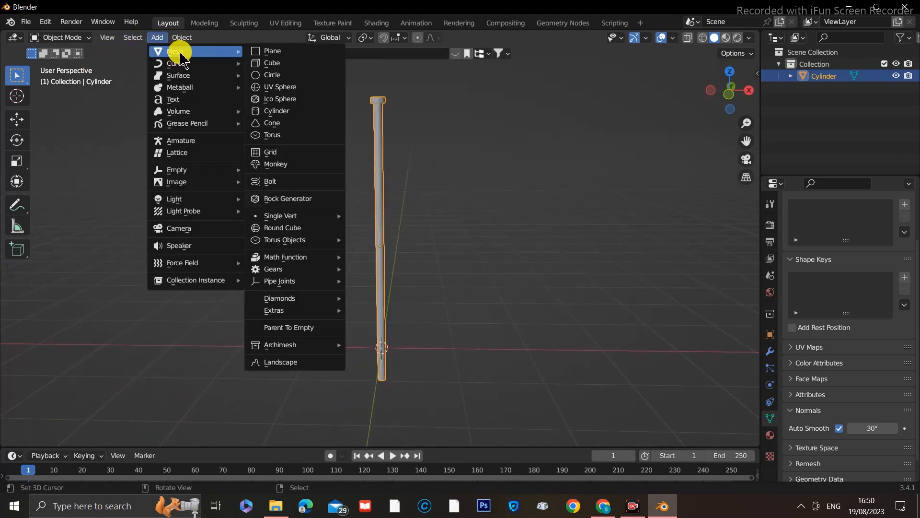
left_click(272, 51)
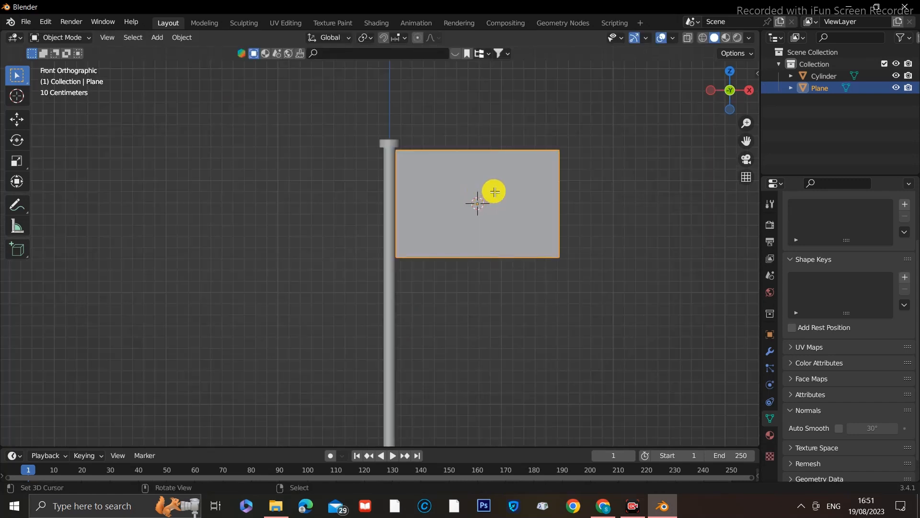
Step: Subdivide the flag plane once and return to Object Mode
right_click(477, 202)
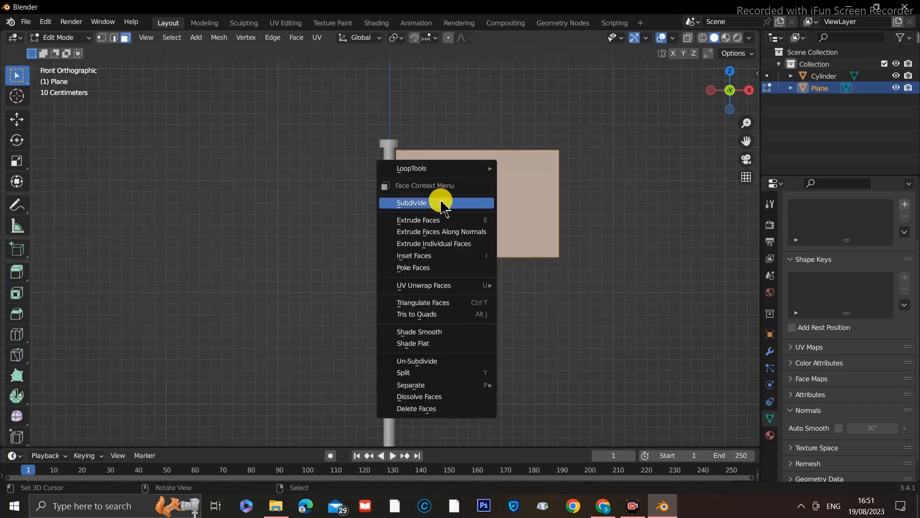
left_click(411, 202)
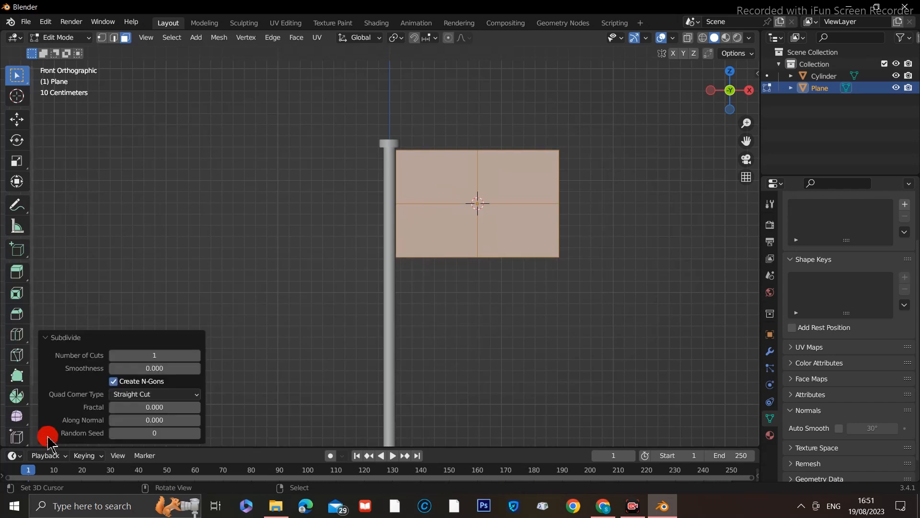
left_click(154, 356)
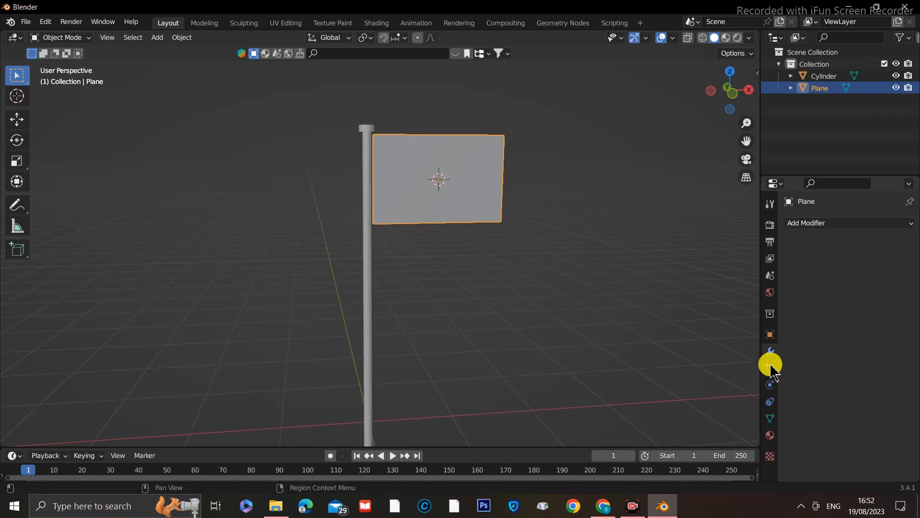
Step: Add Cloth physics to the flag plane and jump the timeline to the start
left_click(769, 363)
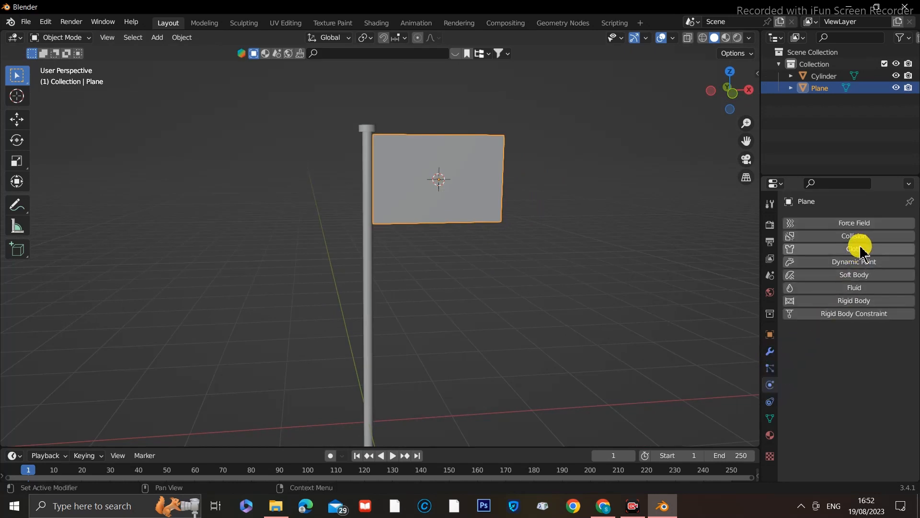
left_click(853, 249)
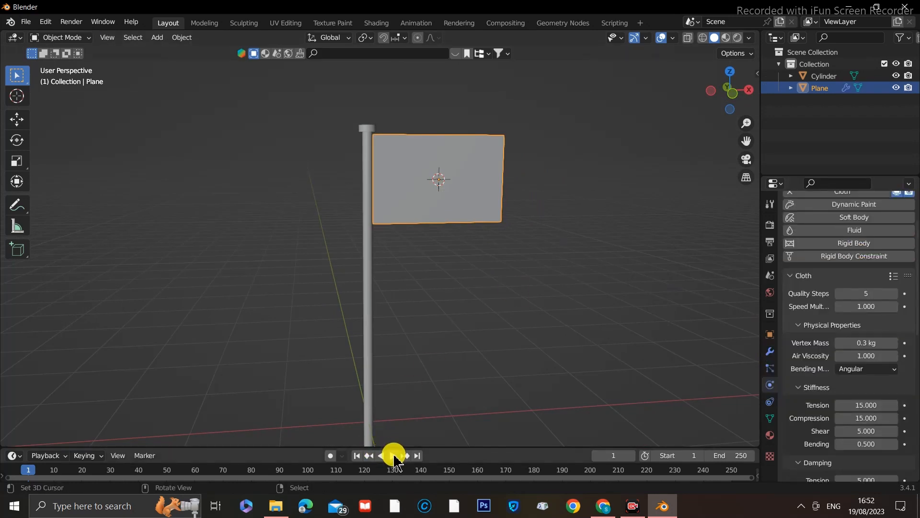
left_click(403, 458)
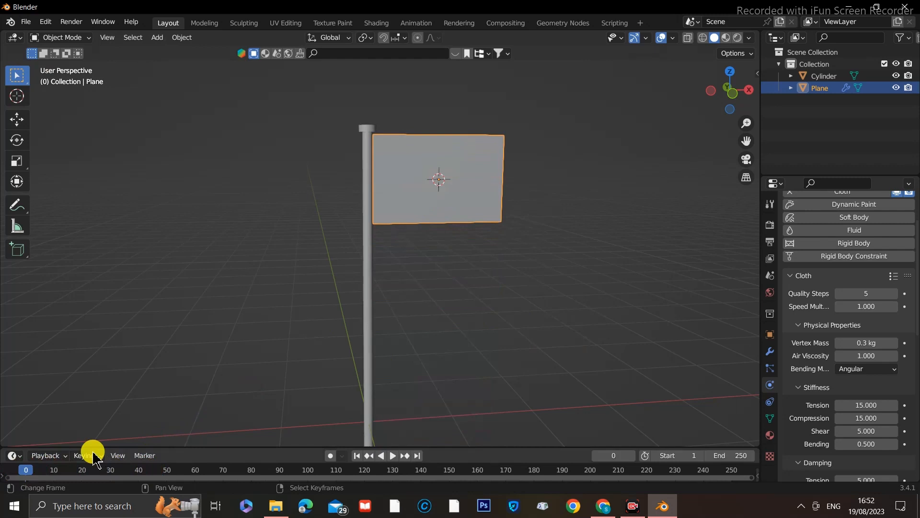
Step: Create a PINS vertex group from the flag's pole-side edge vertices
key("Tab")
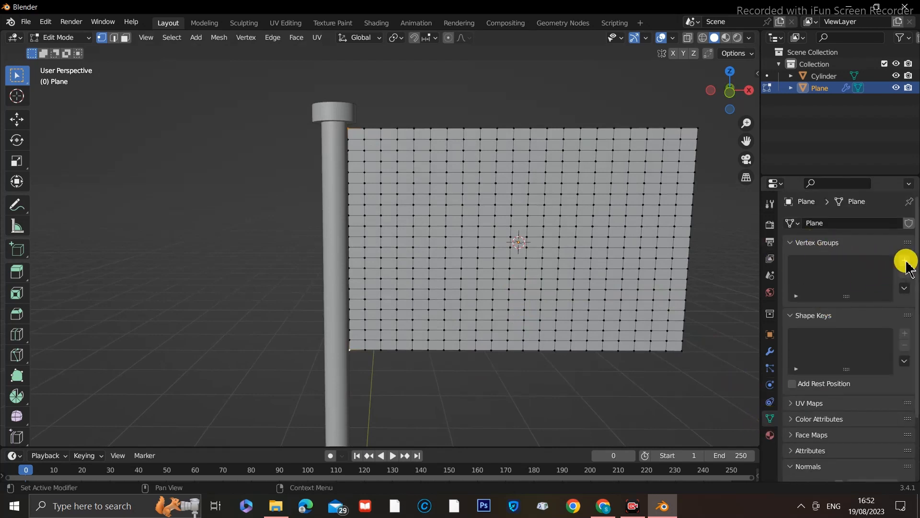
left_click(904, 260)
type("PINS")
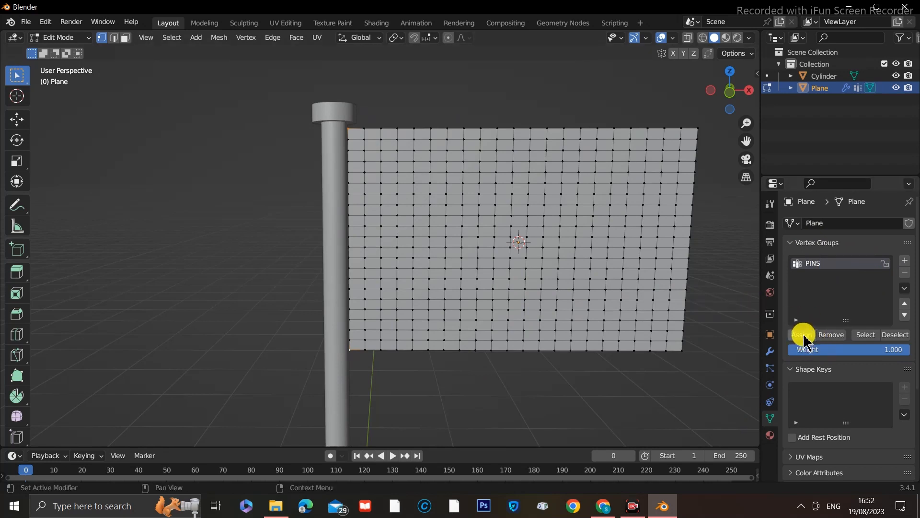
key("Tab")
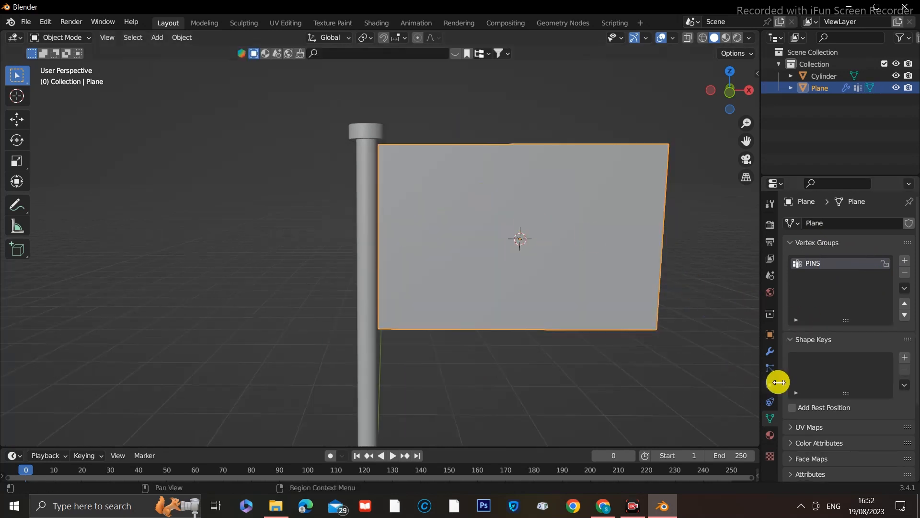
Step: Set PINS as the cloth's Shape Pin Group and play the simulation
left_click(769, 384)
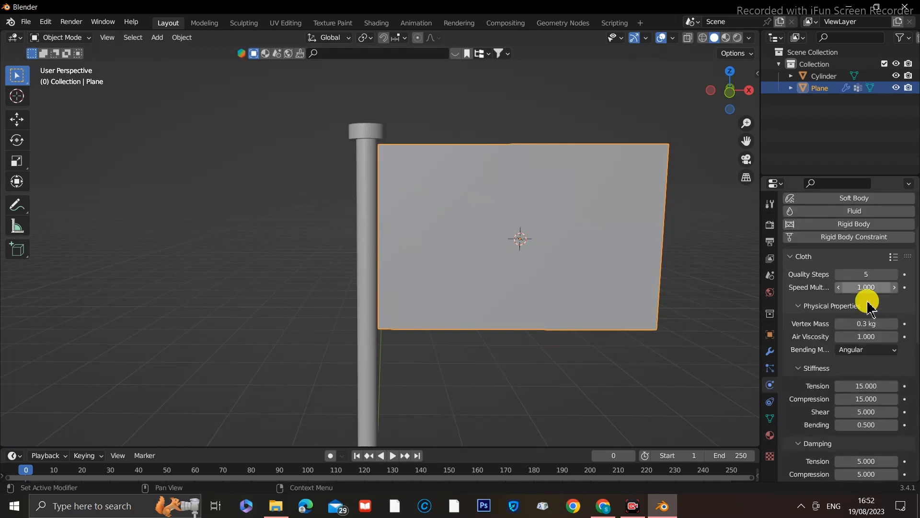
scroll("down", 3)
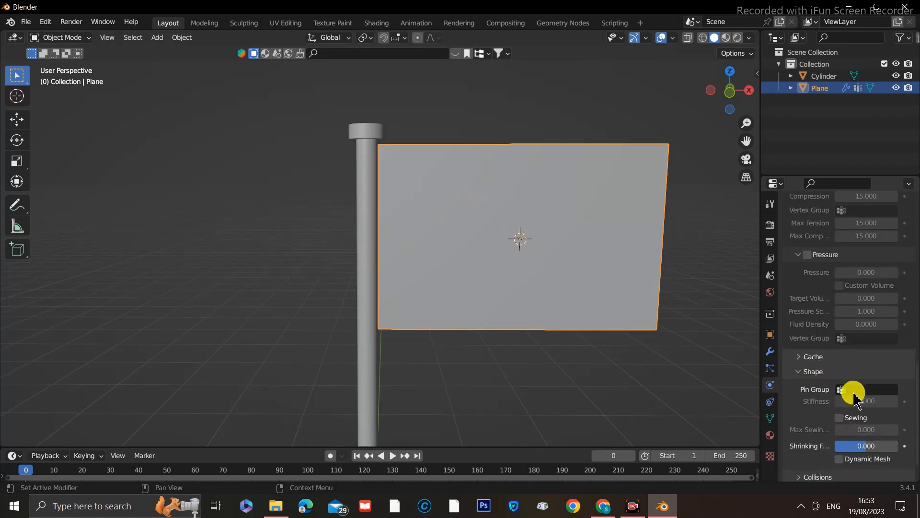
left_click(874, 389)
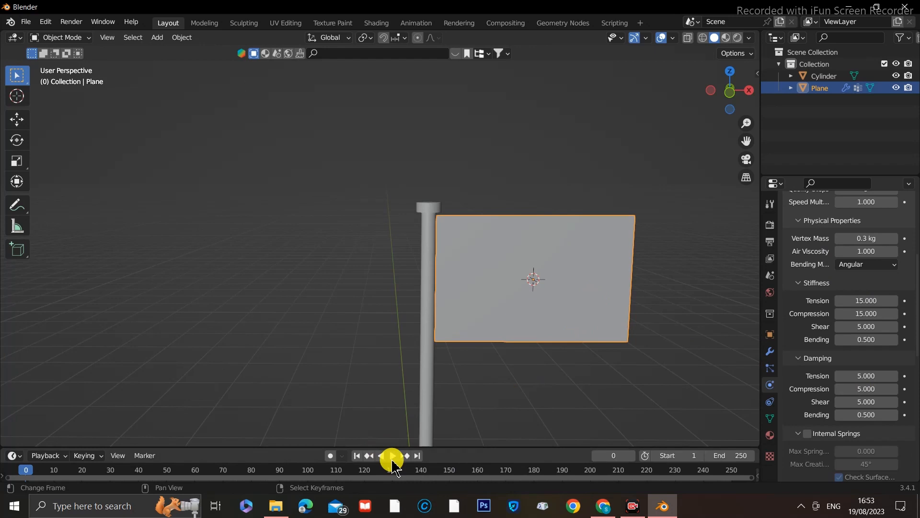
left_click(391, 457)
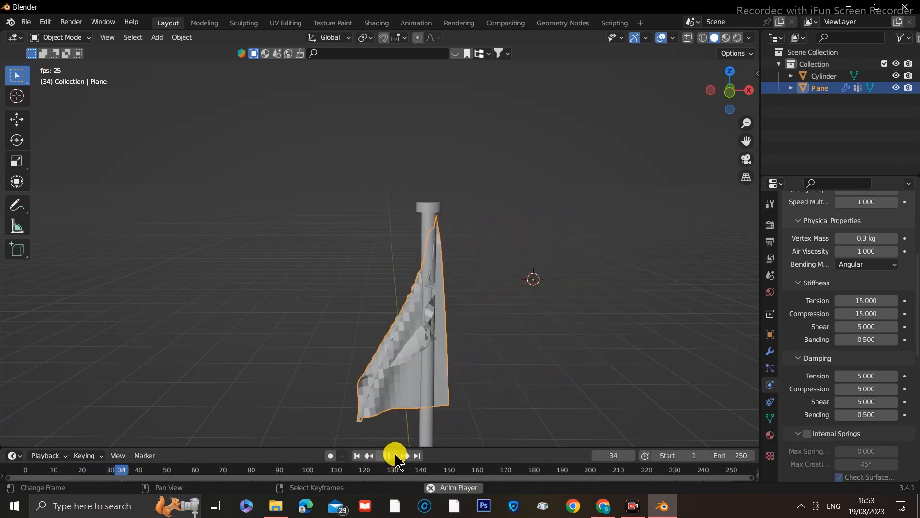
Step: Give the pole Collision physics and enable Self Collisions on the flag cloth
left_click(403, 455)
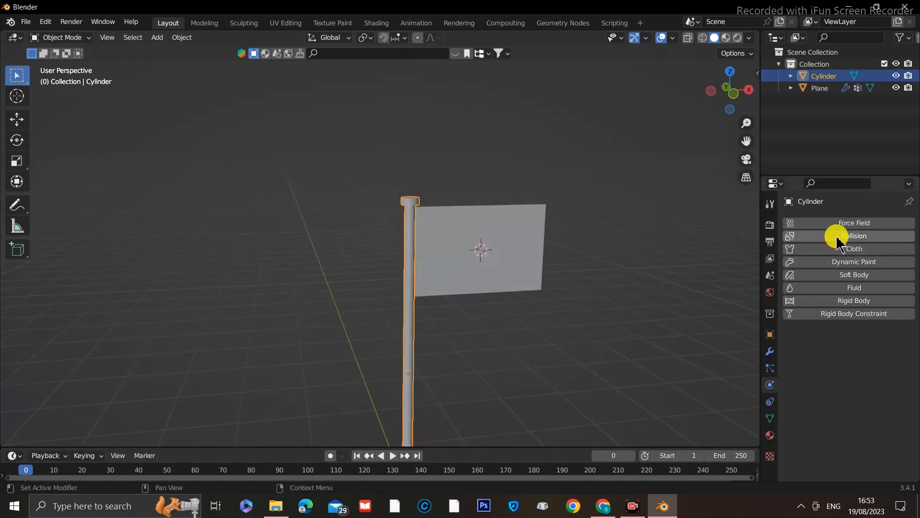
left_click(854, 235)
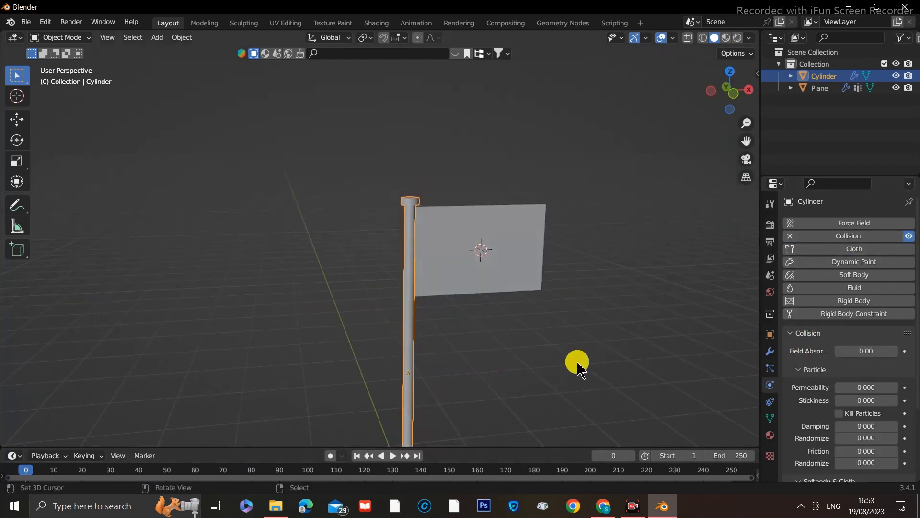
left_click(819, 87)
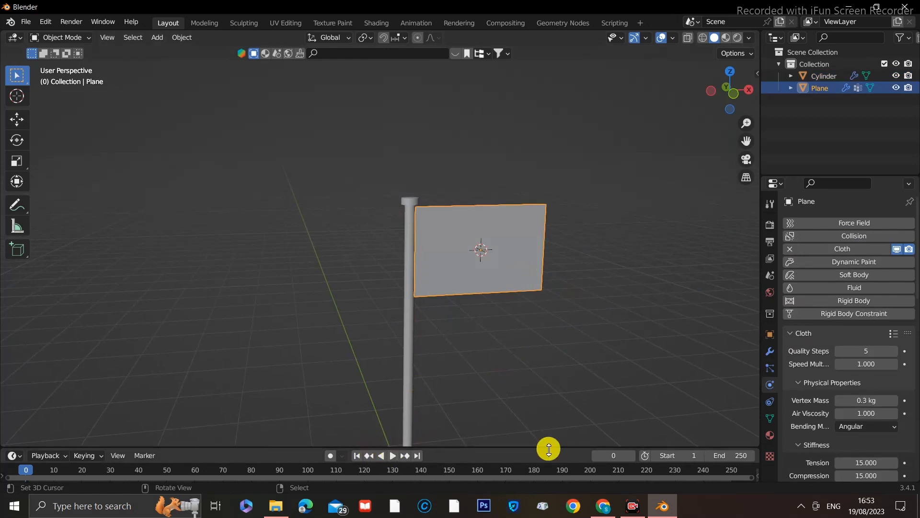
scroll("down", 3)
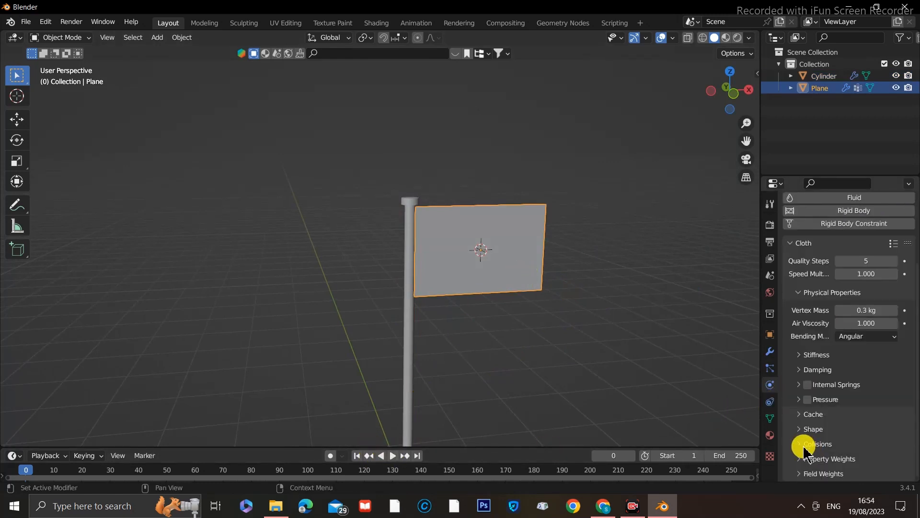
left_click(816, 444)
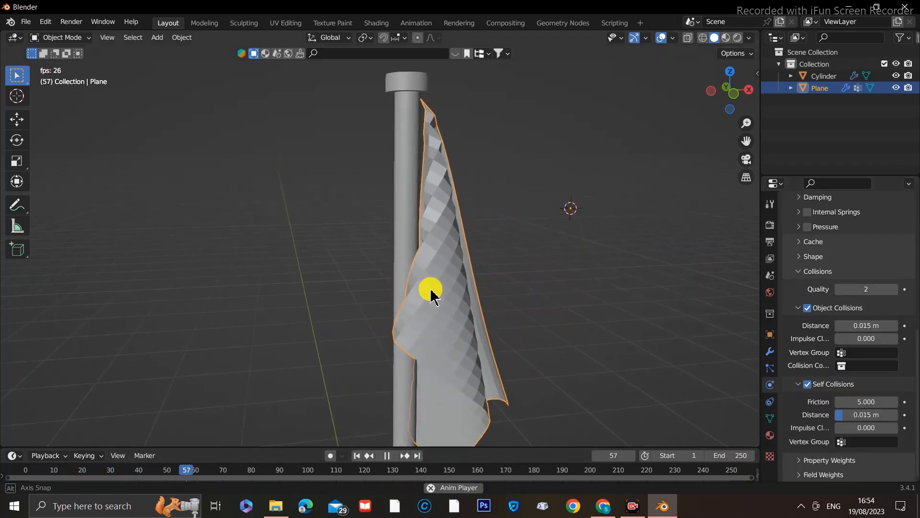
Step: Shade the flag smooth and add a Subdivision Surface modifier after its cloth
right_click(430, 289)
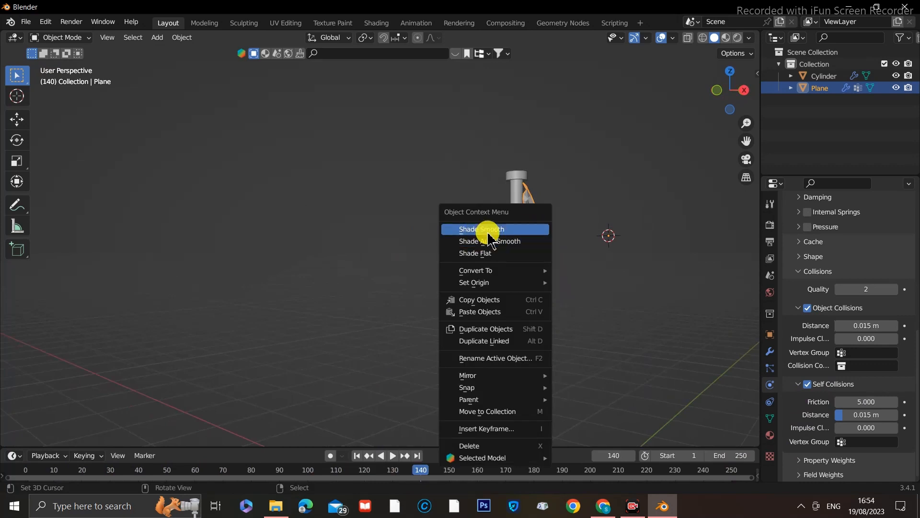
left_click(480, 229)
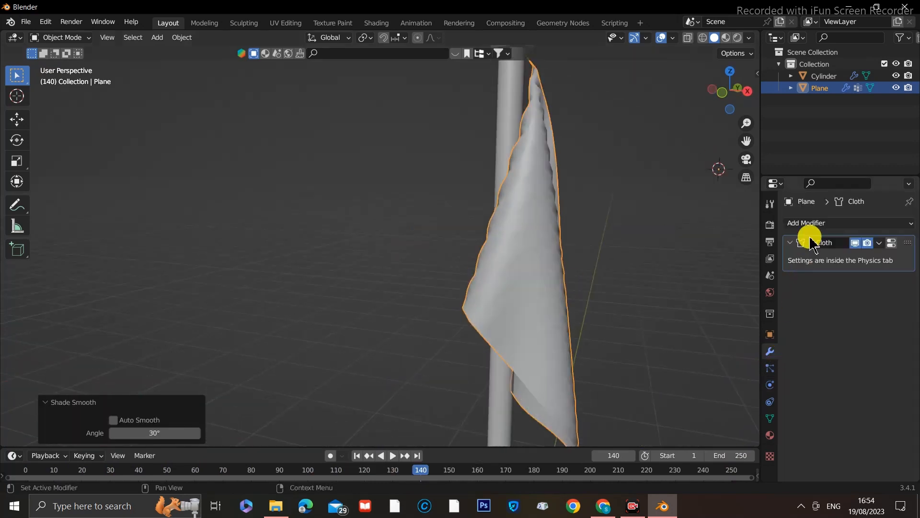
left_click(809, 222)
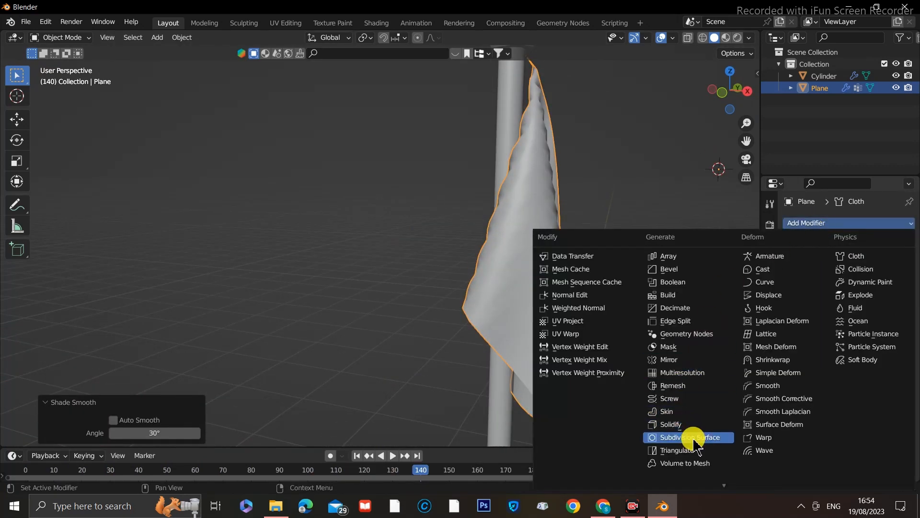
left_click(690, 437)
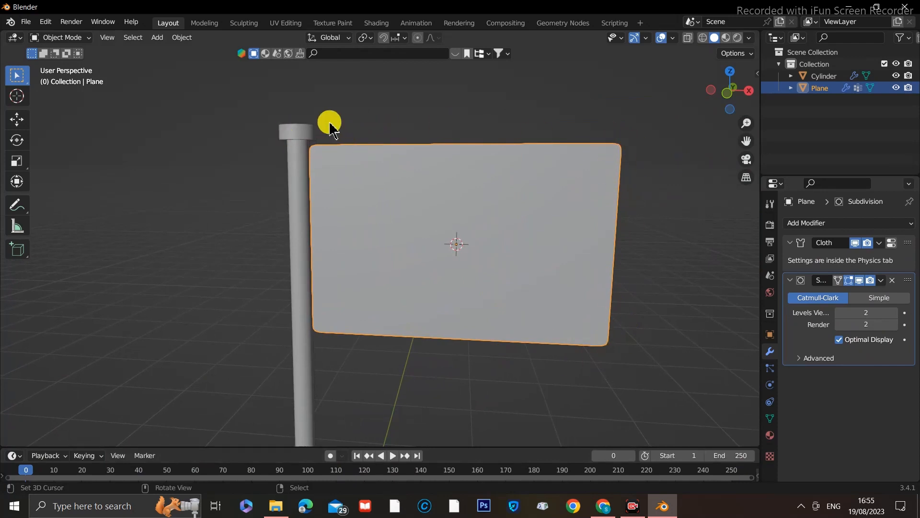
key("Tab")
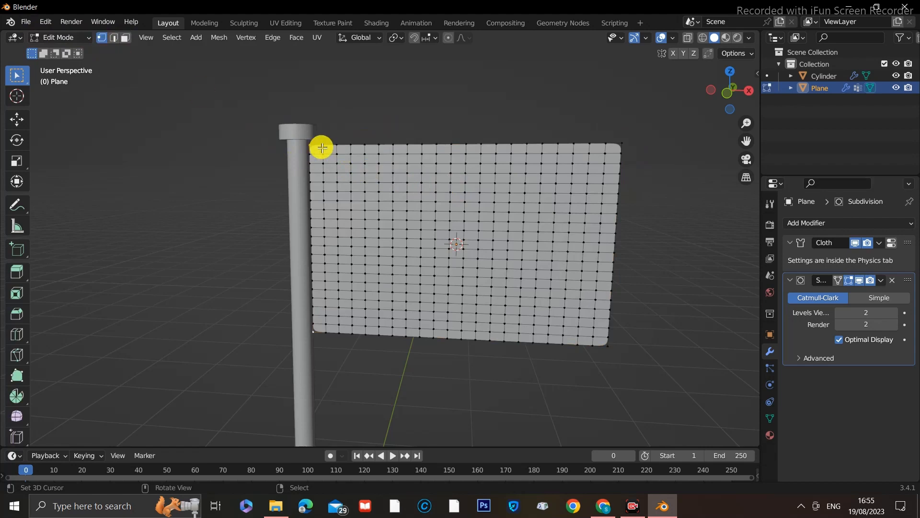
mouse_move(622, 144)
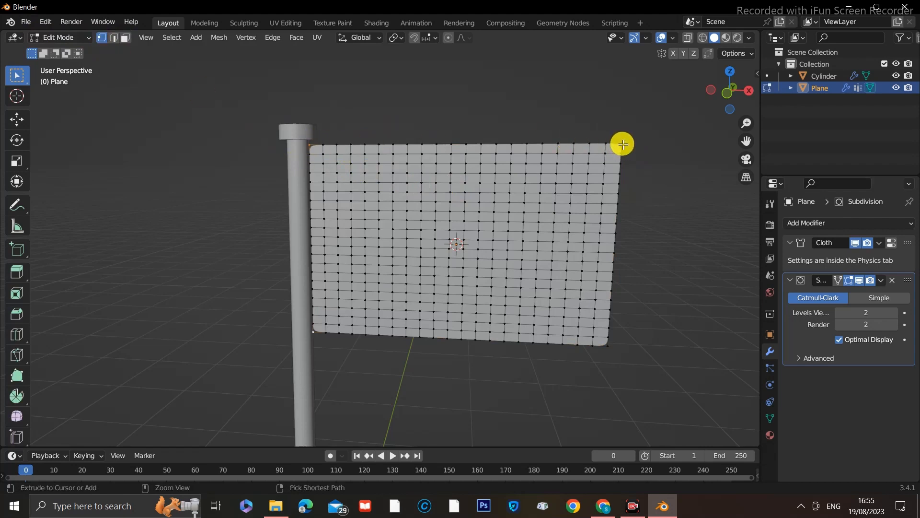
Step: Select the flag's top edge vertices, then replay the cloth animation
left_click(311, 334)
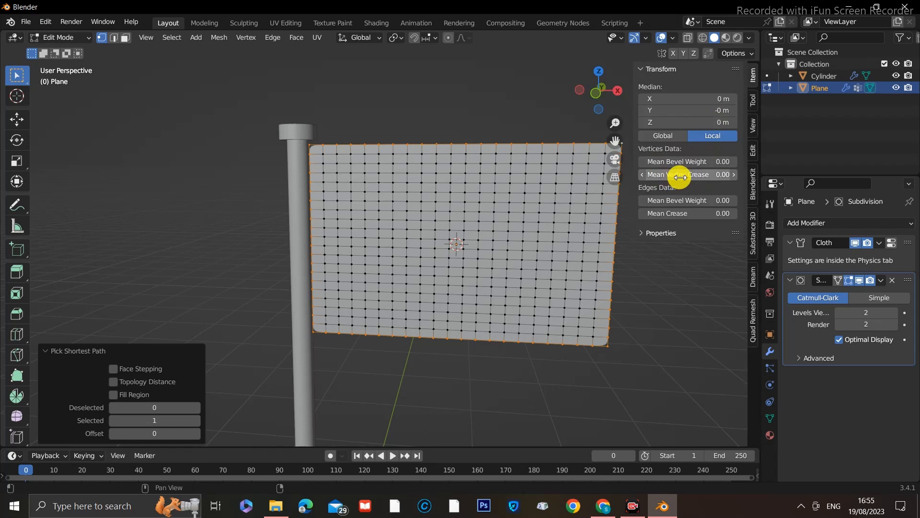
scroll("up", 3)
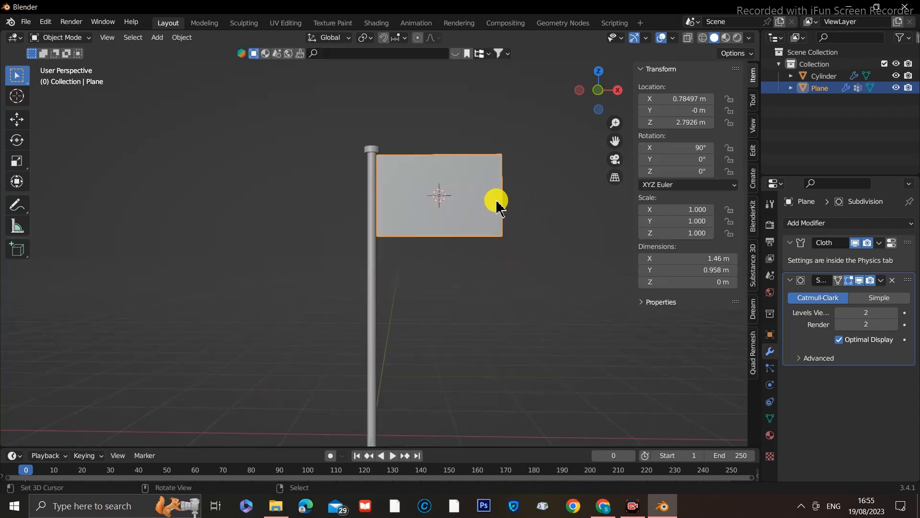
left_click(392, 459)
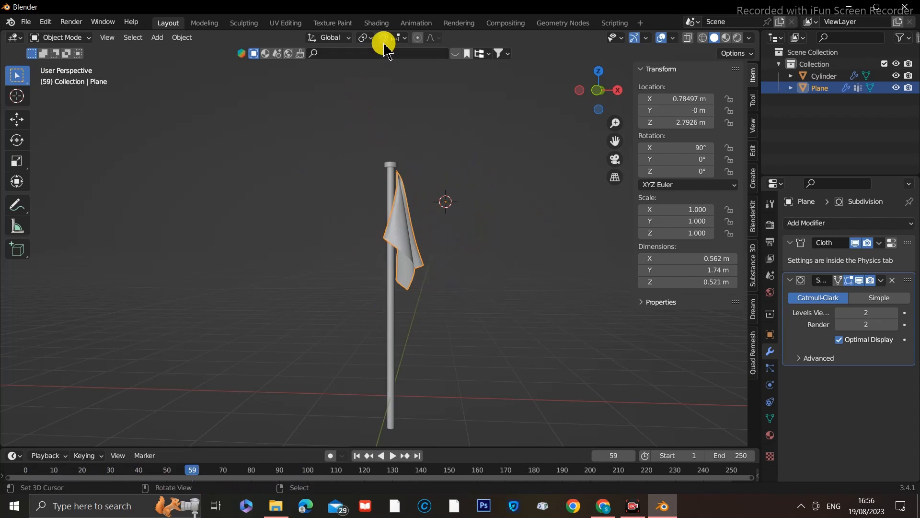
mouse_move(164, 37)
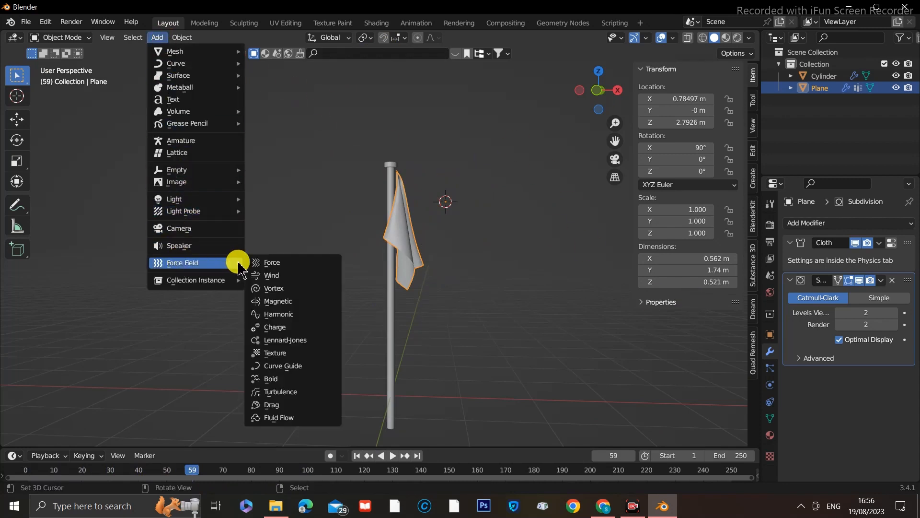
mouse_move(272, 274)
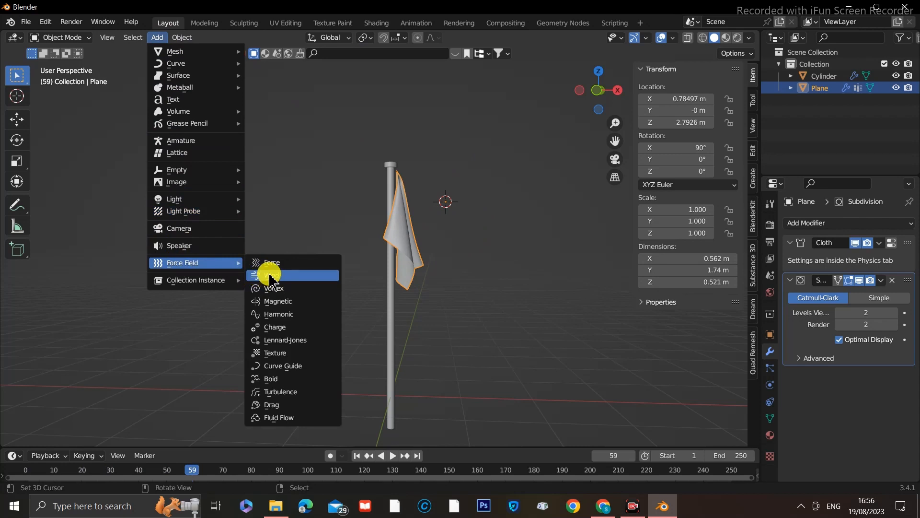
Step: Add a Wind force field at strength 82.8 and find a South African flag image
left_click(271, 262)
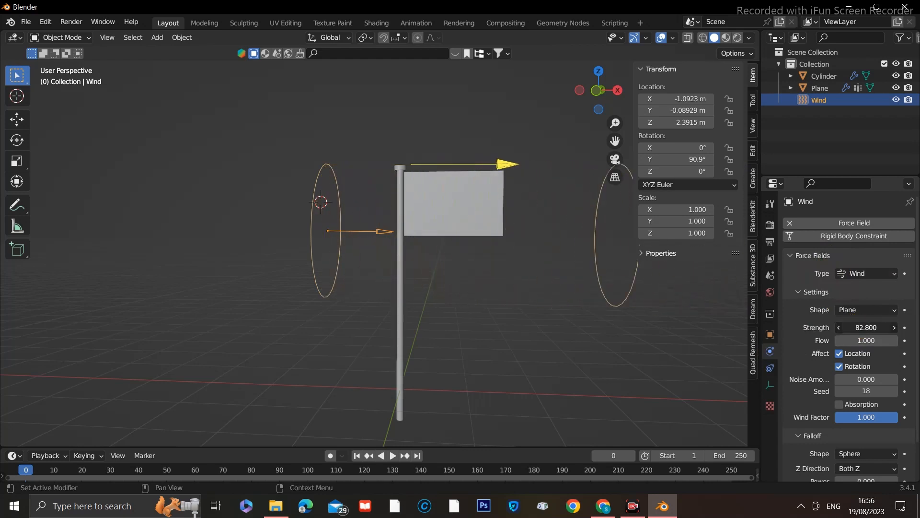
left_click(602, 506)
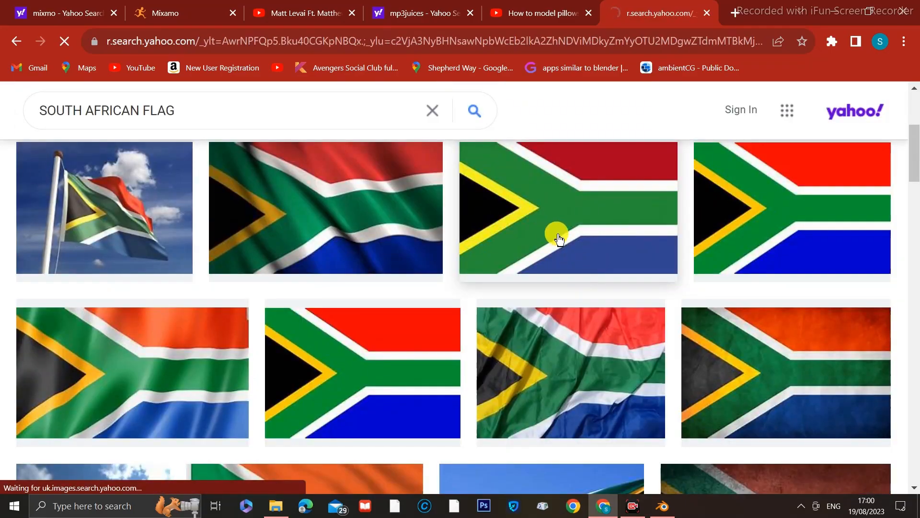
left_click(630, 509)
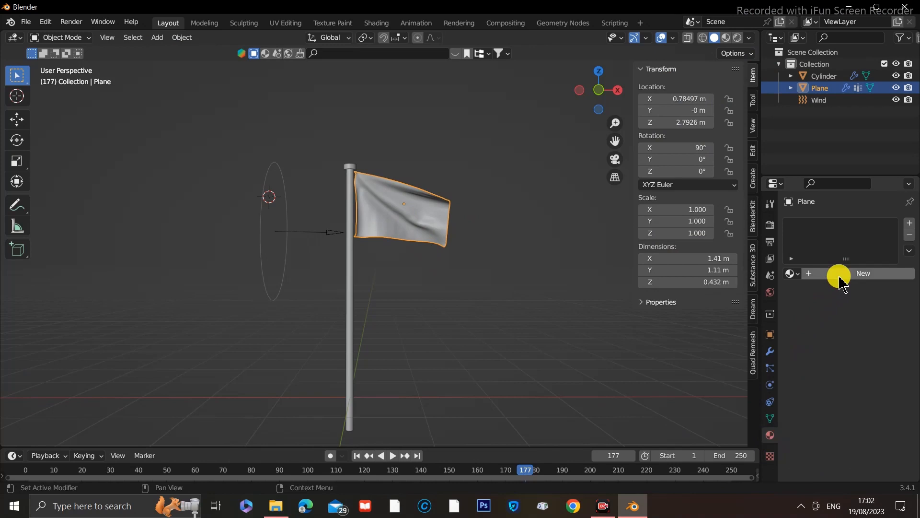
Step: Create a material with the South African flag as Image Texture base color, then play
left_click(863, 273)
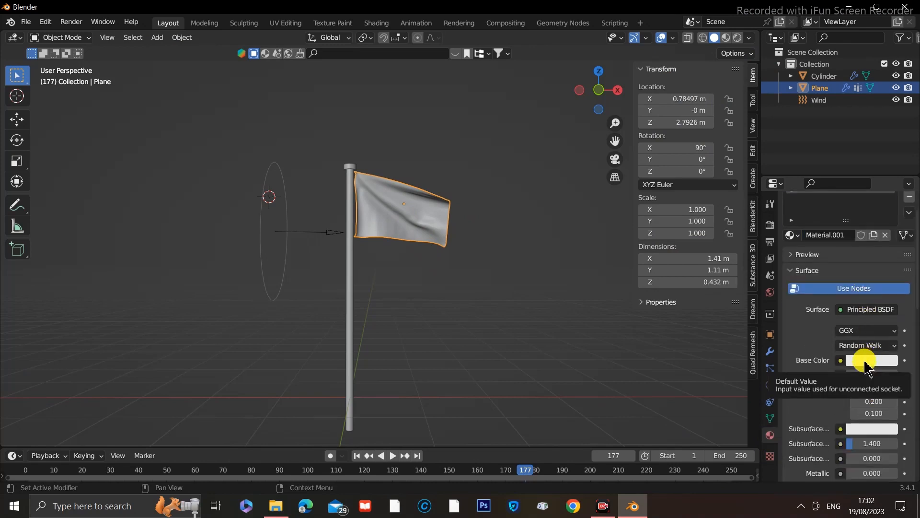
left_click(841, 360)
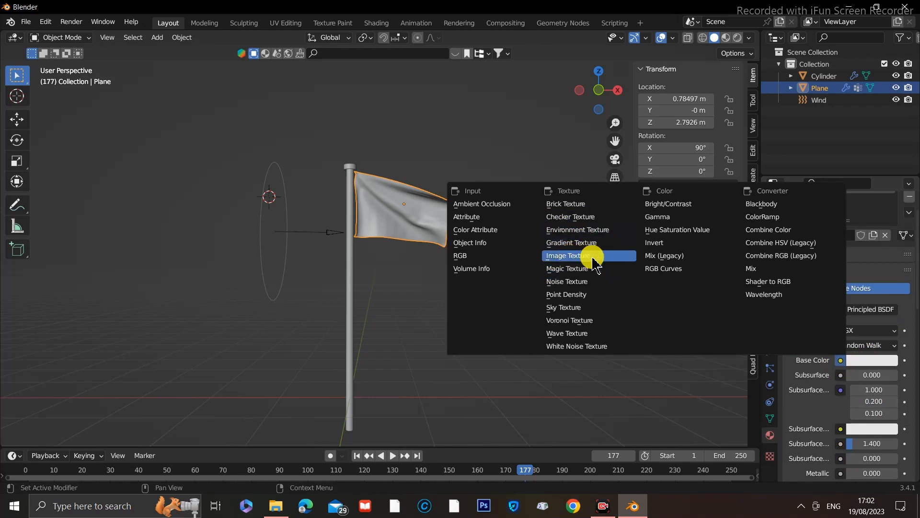
left_click(567, 255)
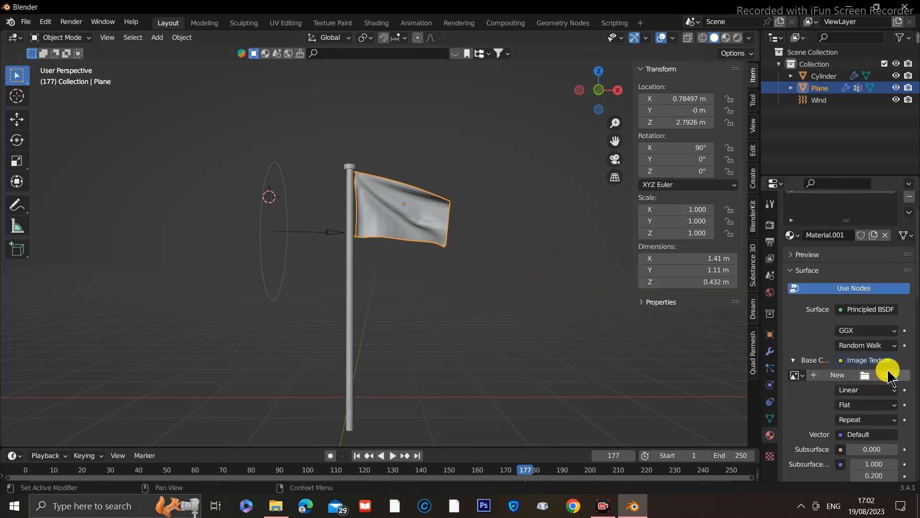
left_click(889, 375)
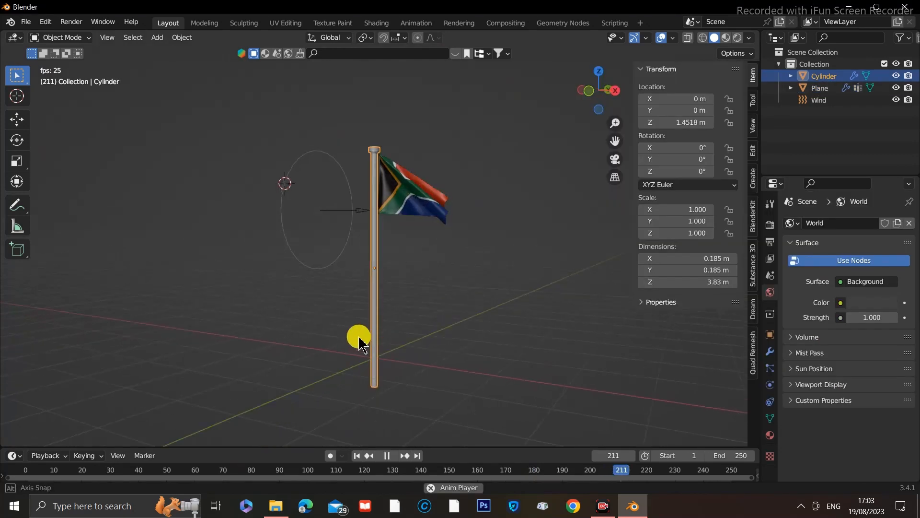
left_click(356, 458)
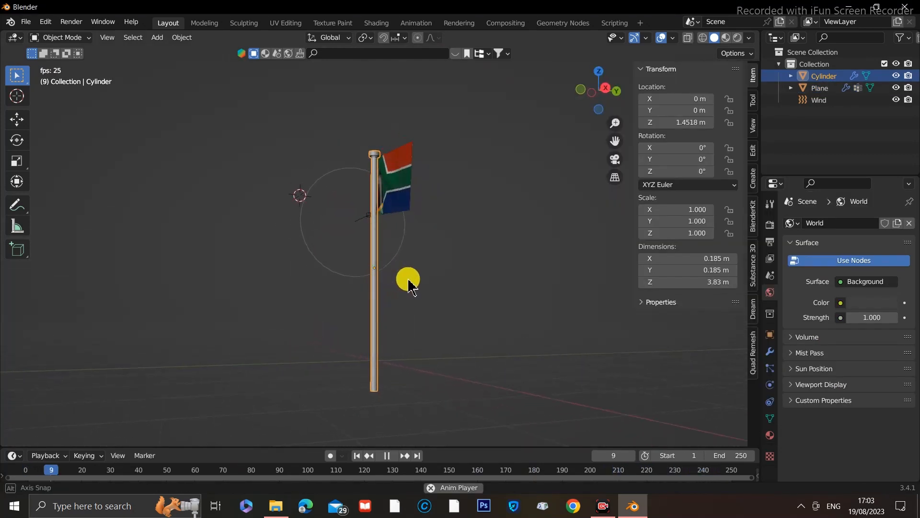